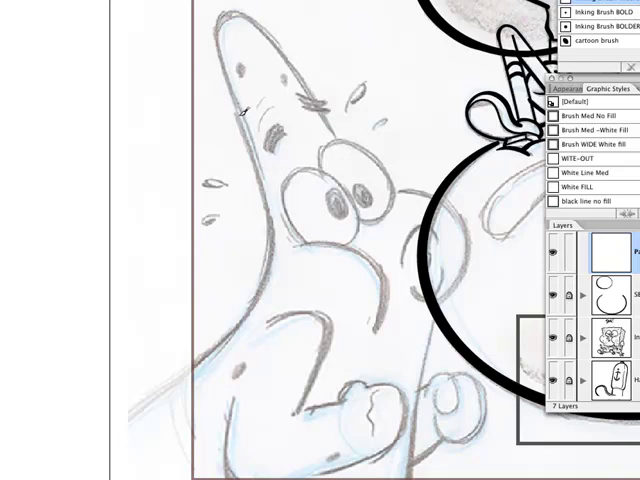
# Trace Patrick's raised arm outline and an inner arm mark with bold black brush strokes.
pyautogui.moveTo(244, 100); pyautogui.dragTo(276, 224)
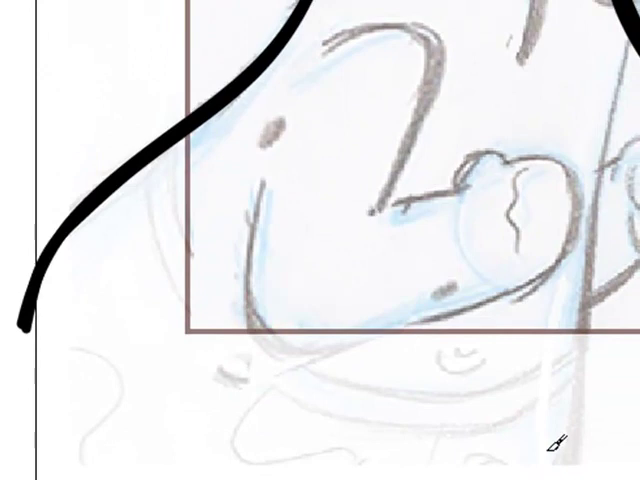
pyautogui.moveTo(264, 184); pyautogui.dragTo(250, 244)
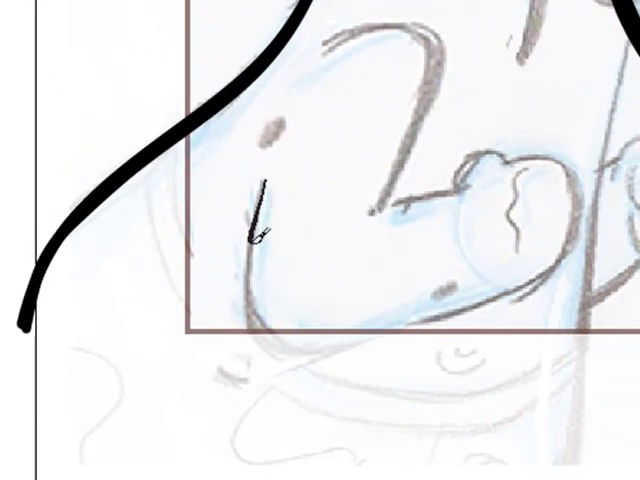
pyautogui.moveTo(266, 180); pyautogui.dragTo(566, 256)
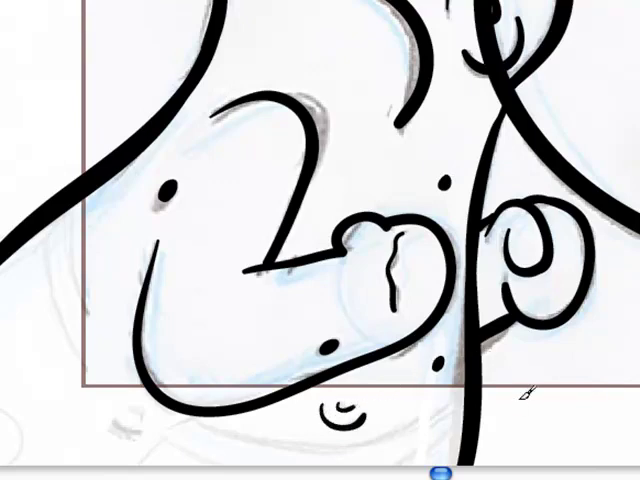
# Paint two black curves beneath Patrick's hand to form the belly contour.
pyautogui.scroll(-3)
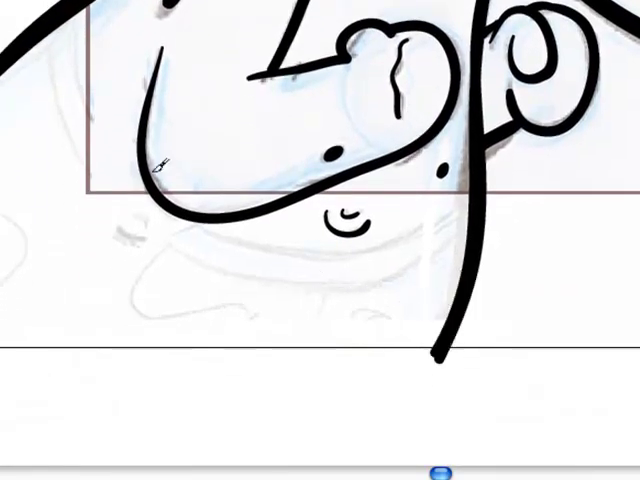
pyautogui.moveTo(164, 164); pyautogui.dragTo(210, 270)
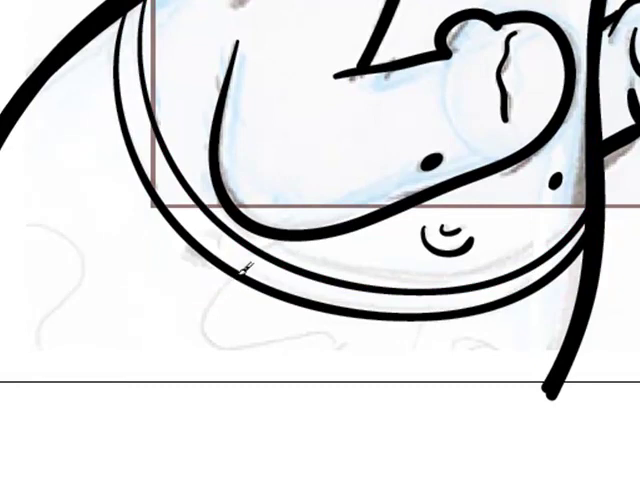
pyautogui.moveTo(244, 264); pyautogui.dragTo(280, 352)
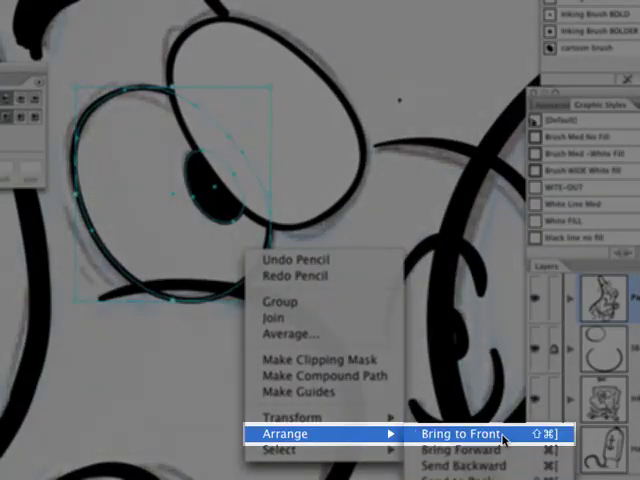
# Bring the eye outline and the body shape to the front via Arrange > Bring to Front.
pyautogui.click(452, 434)
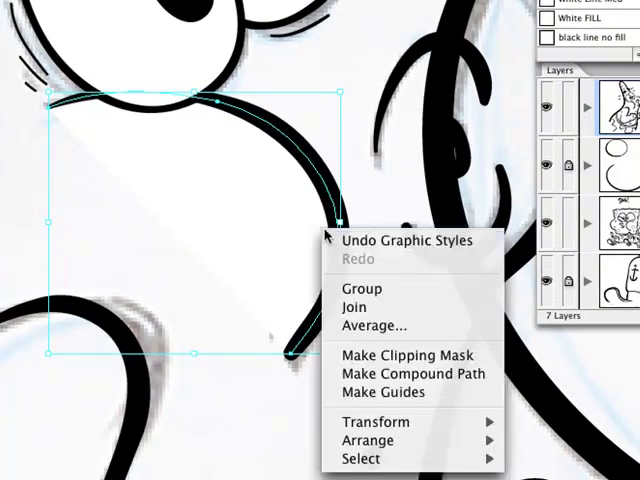
pyautogui.moveTo(378, 440)
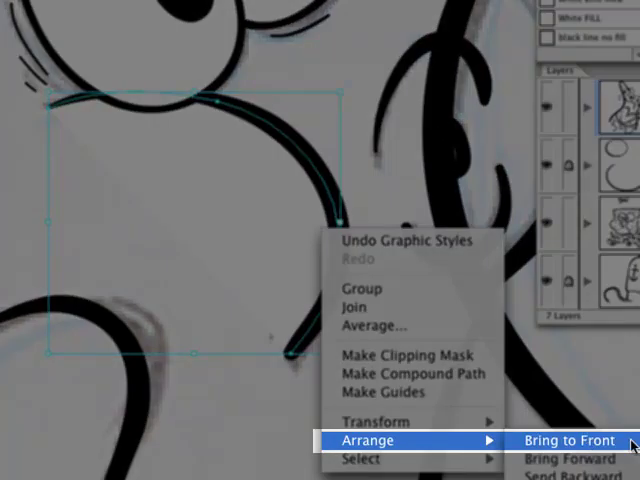
pyautogui.click(568, 440)
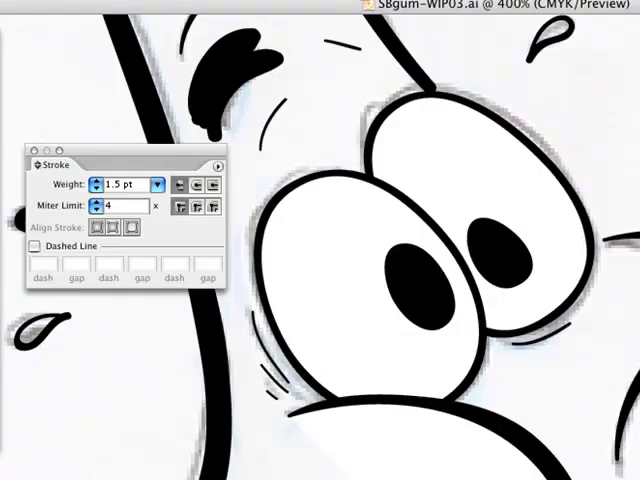
pyautogui.moveTo(596, 180)
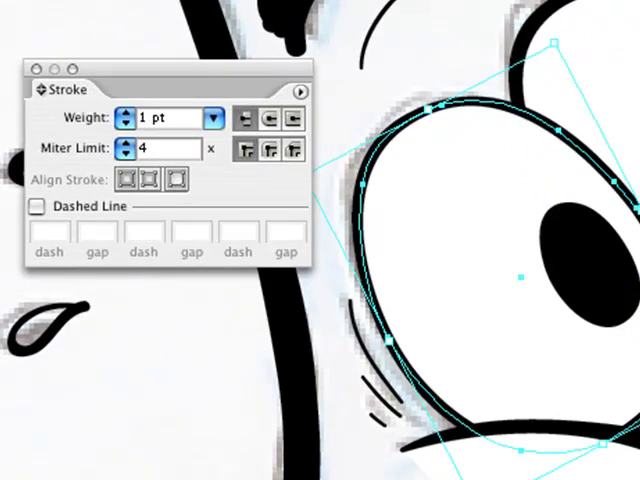
# Set the eye outline's stroke weight to 1.3 pt in the Stroke panel.
pyautogui.click(124, 112)
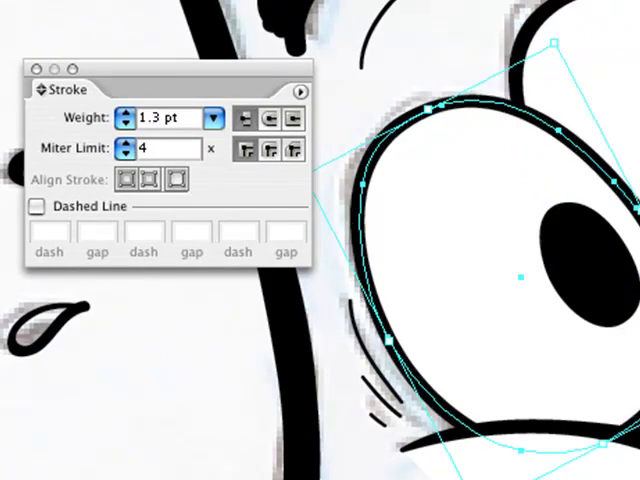